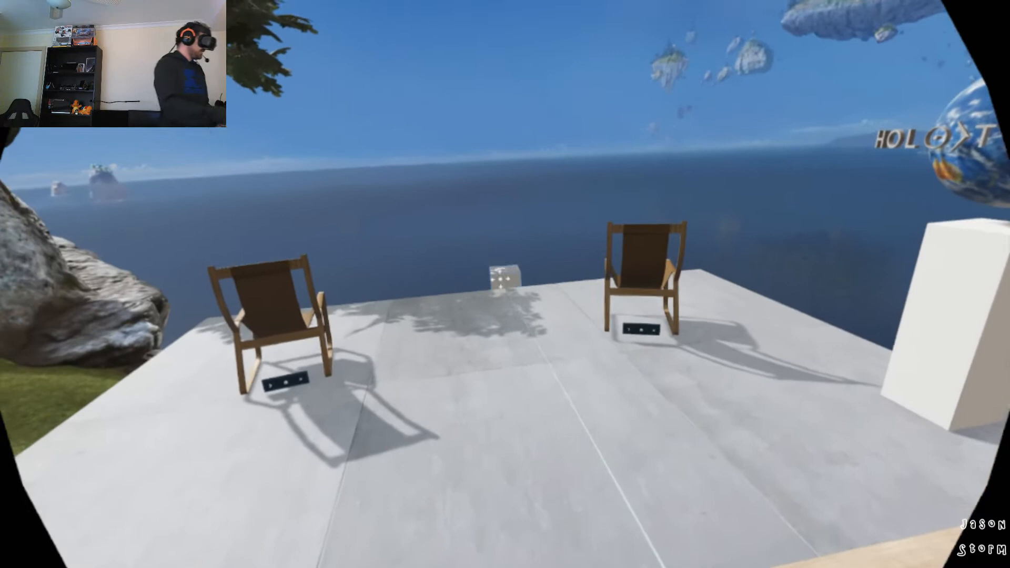
{"action": "mouse_move", "coordinate": [505, 284]}
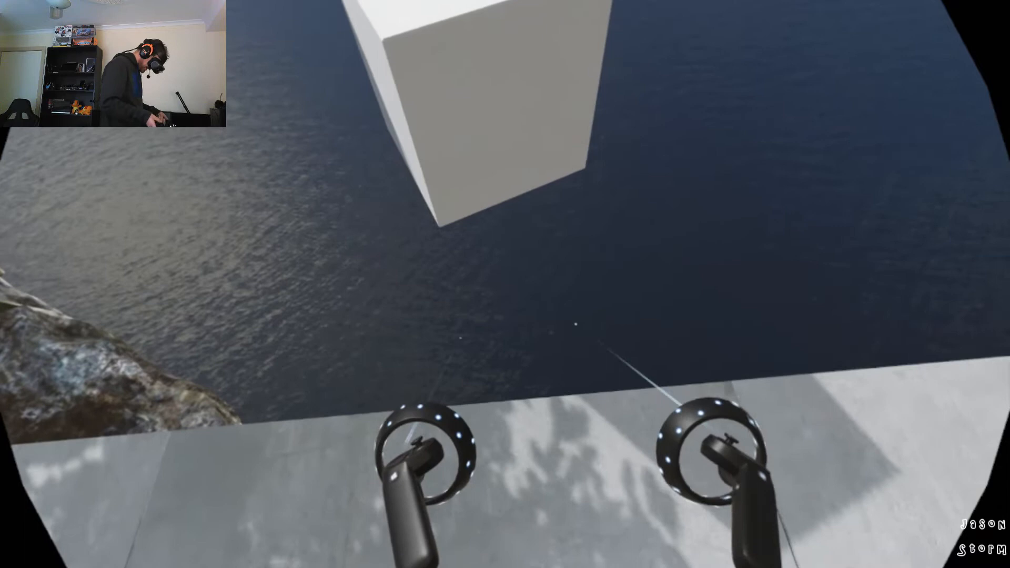
{"action": "mouse_move", "coordinate": [505, 284]}
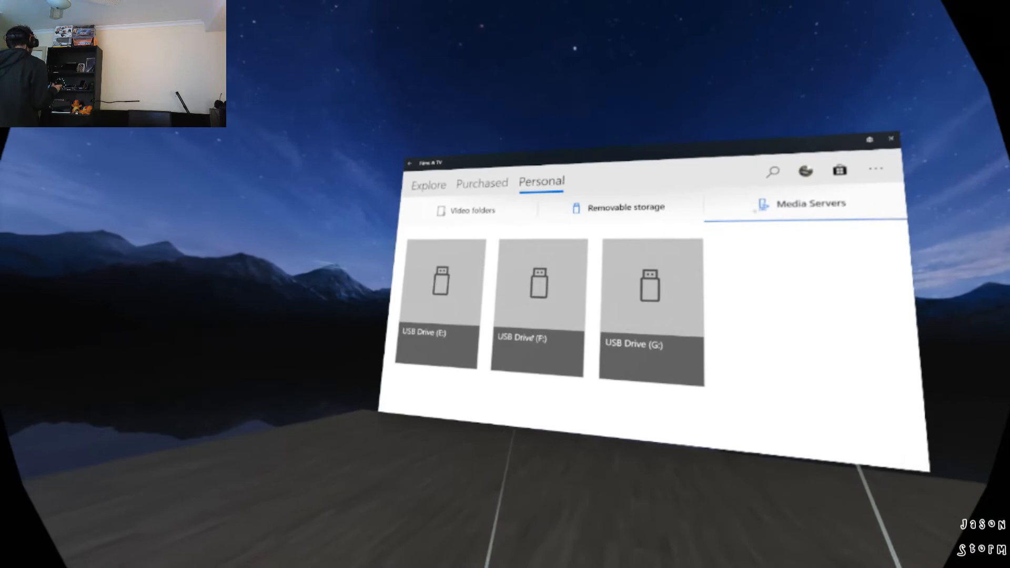
Step: Select Media Servers under Personal to list USB Drives E:, F: and G:
{"action": "left_click", "coordinate": [427, 185]}
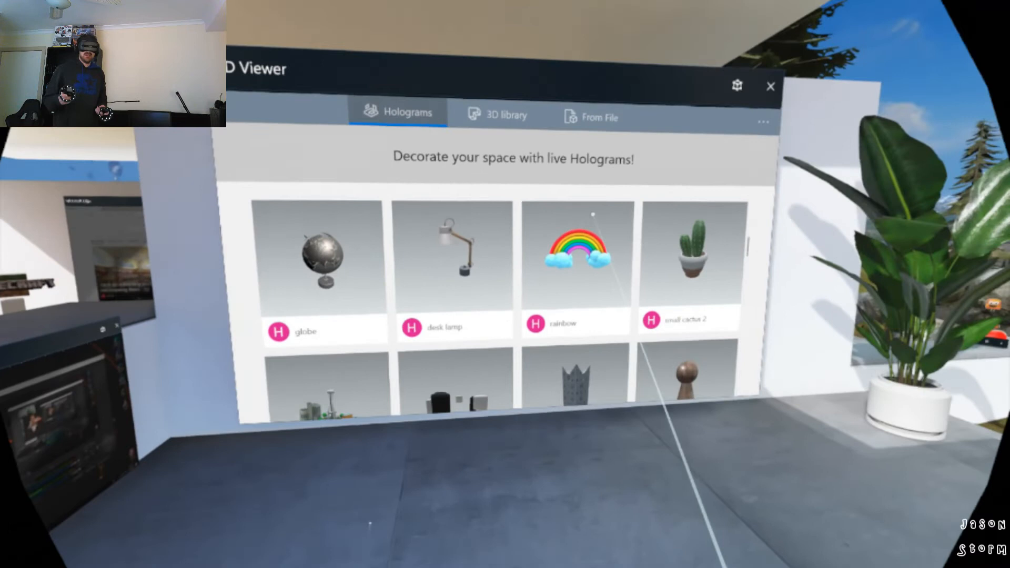
Step: Choose a hologram such as the tiger in 3D Viewer and start its download
{"action": "left_click", "coordinate": [575, 258]}
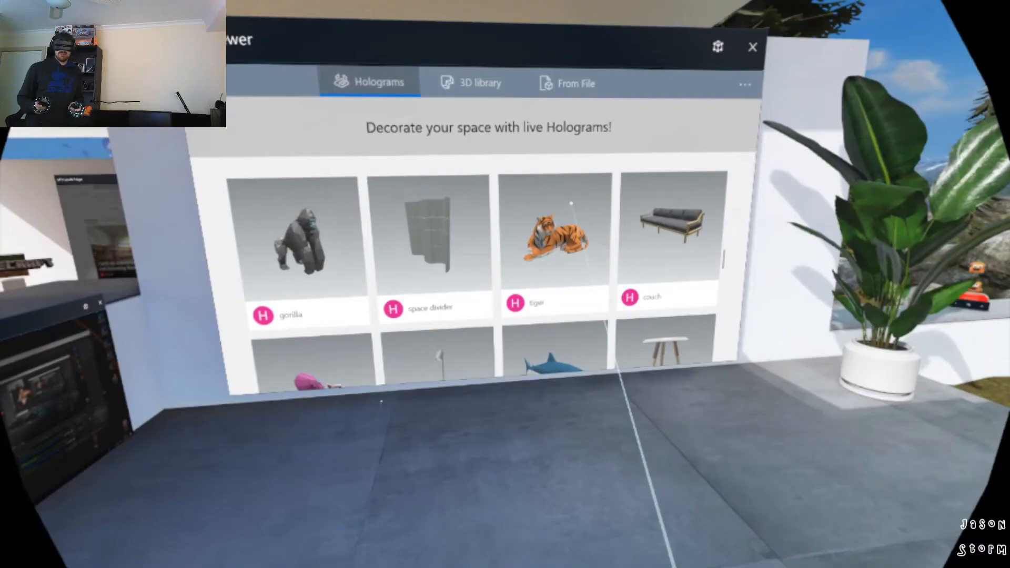
{"action": "left_click", "coordinate": [553, 239]}
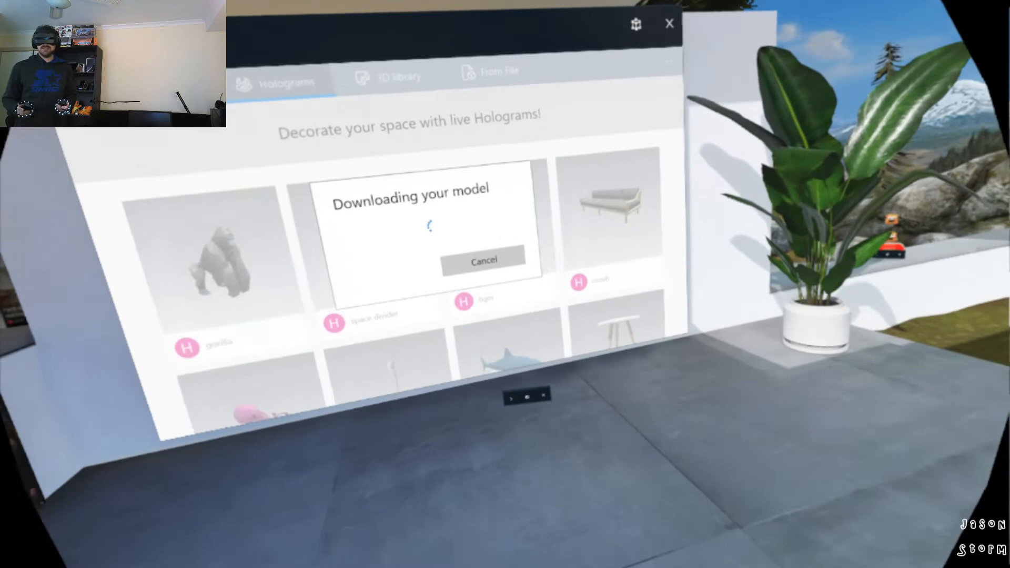